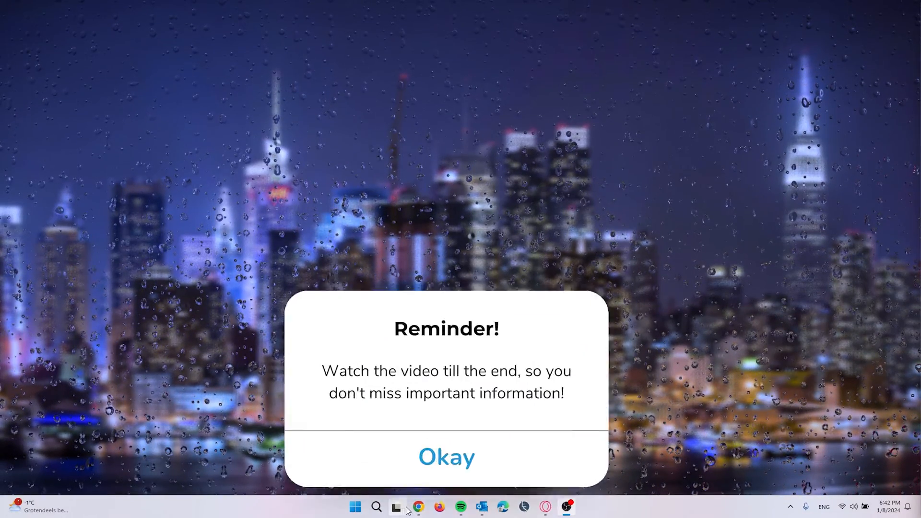
- Launch Chrome from the taskbar to a new tab showing Google
{"action": "left_click", "coordinate": [416, 506]}
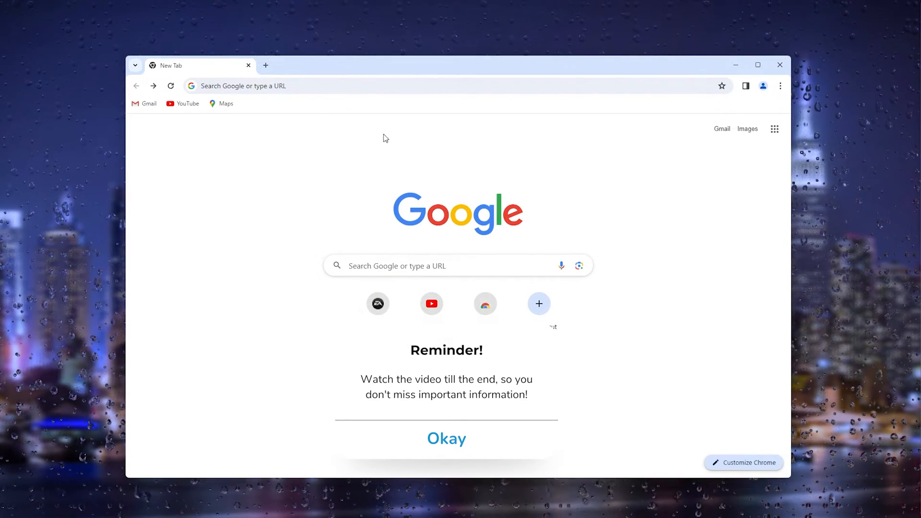
- Load ea.com from the new-tab shortcut tile
{"action": "left_click", "coordinate": [446, 438]}
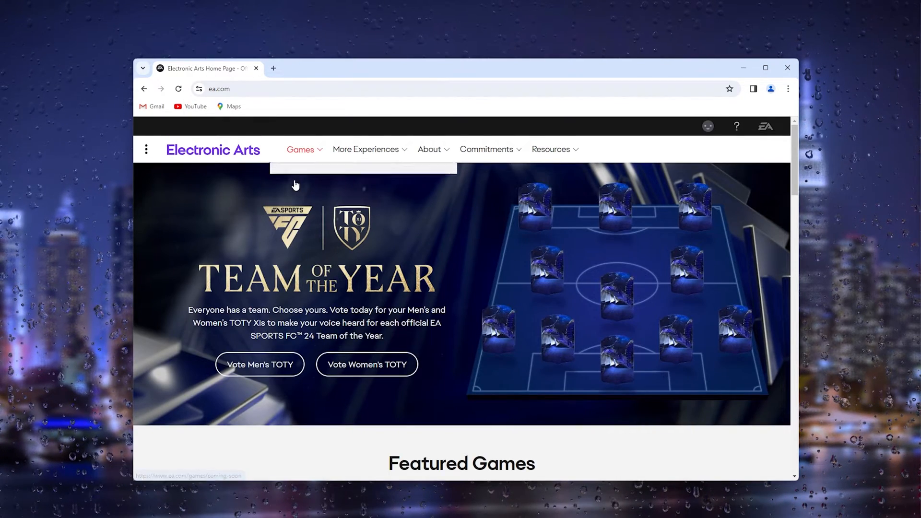
{"action": "mouse_move", "coordinate": [454, 252]}
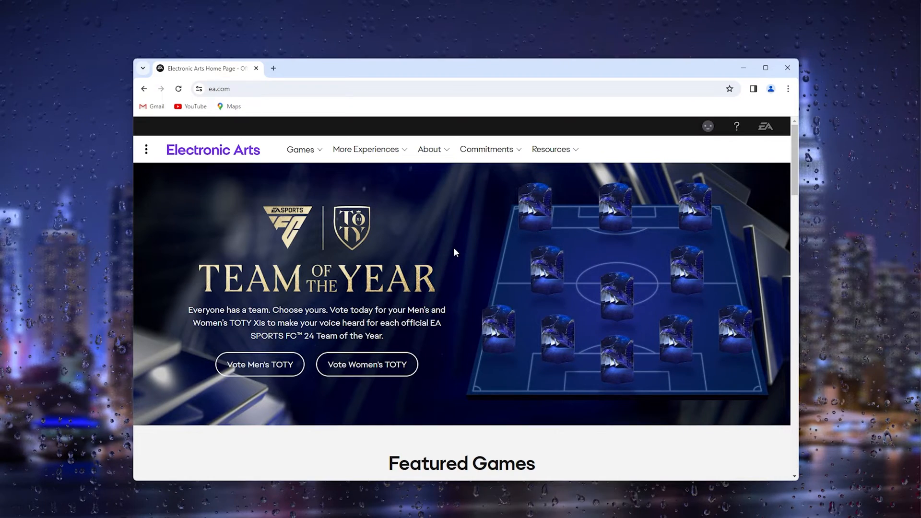
{"action": "mouse_move", "coordinate": [472, 234]}
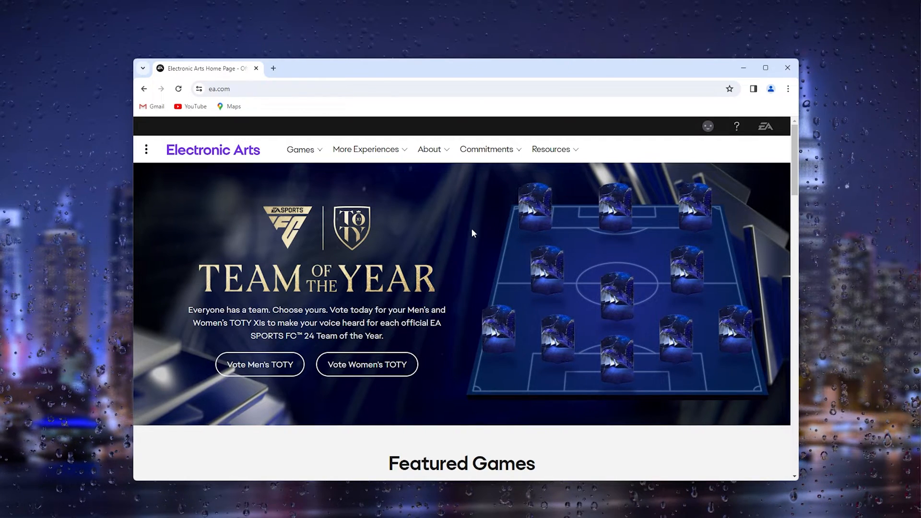
{"action": "mouse_move", "coordinate": [709, 126]}
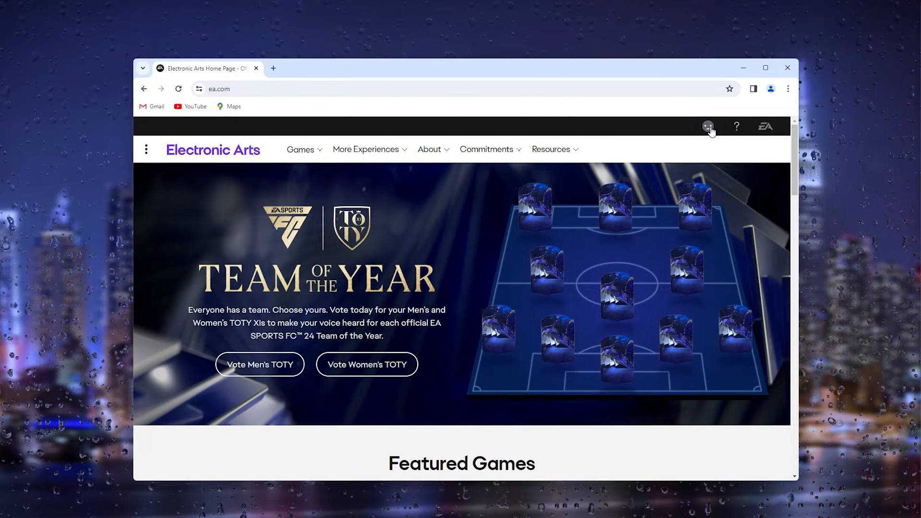
{"action": "mouse_move", "coordinate": [708, 126]}
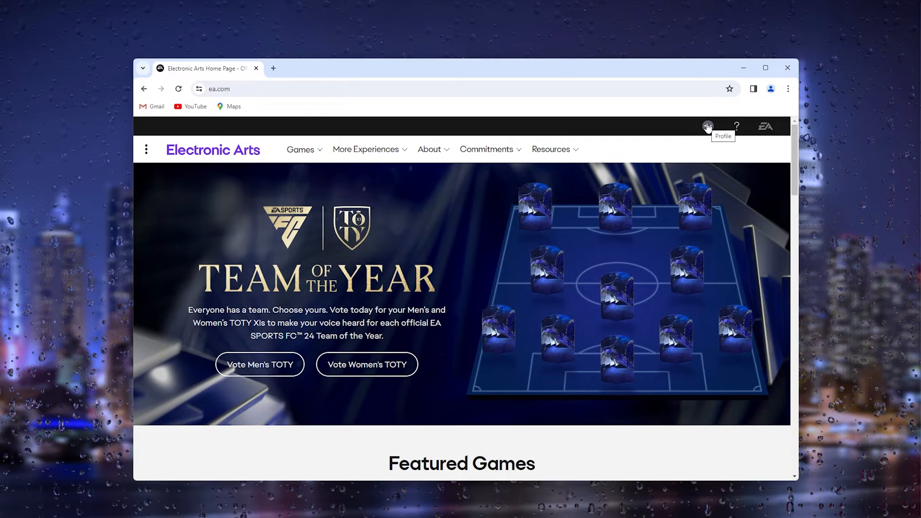
- Reach the My Account: About Me page via the profile panel's Account Settings
{"action": "left_click", "coordinate": [707, 125]}
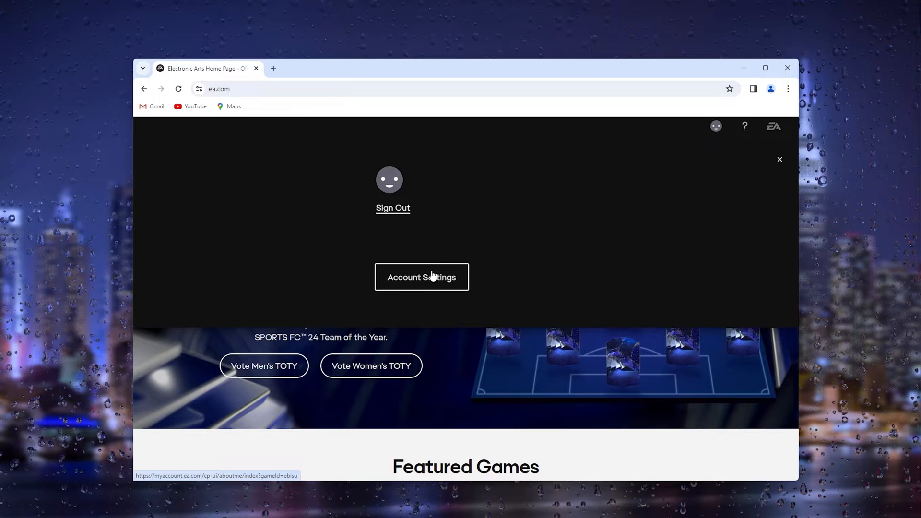
{"action": "left_click", "coordinate": [421, 276]}
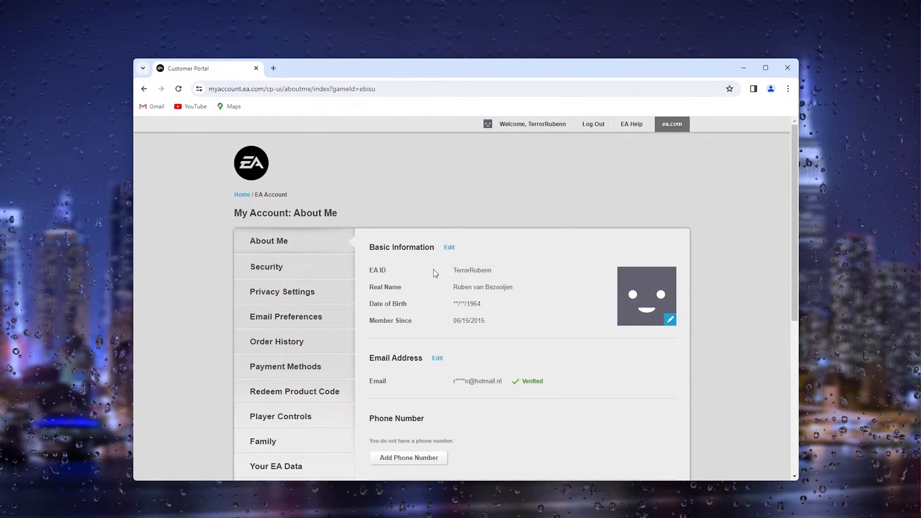
{"action": "scroll", "scroll_direction": "down", "scroll_amount": 3}
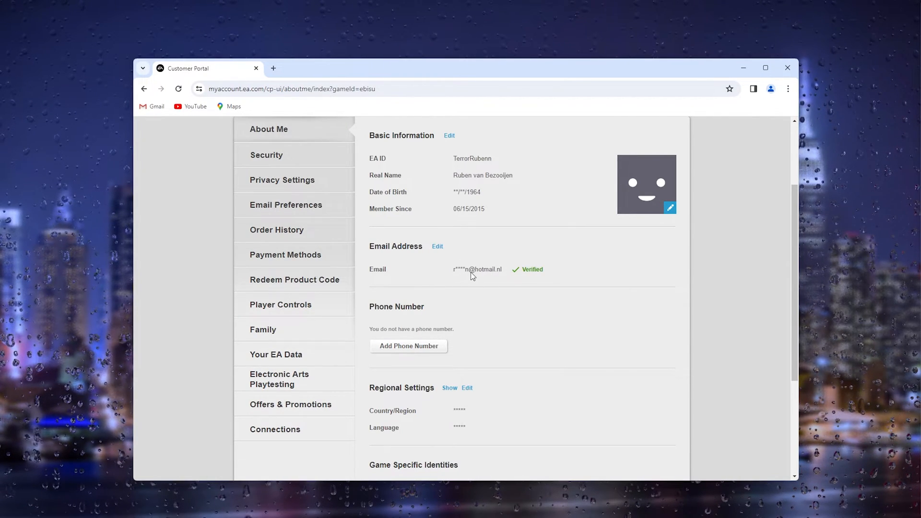
{"action": "mouse_move", "coordinate": [445, 271]}
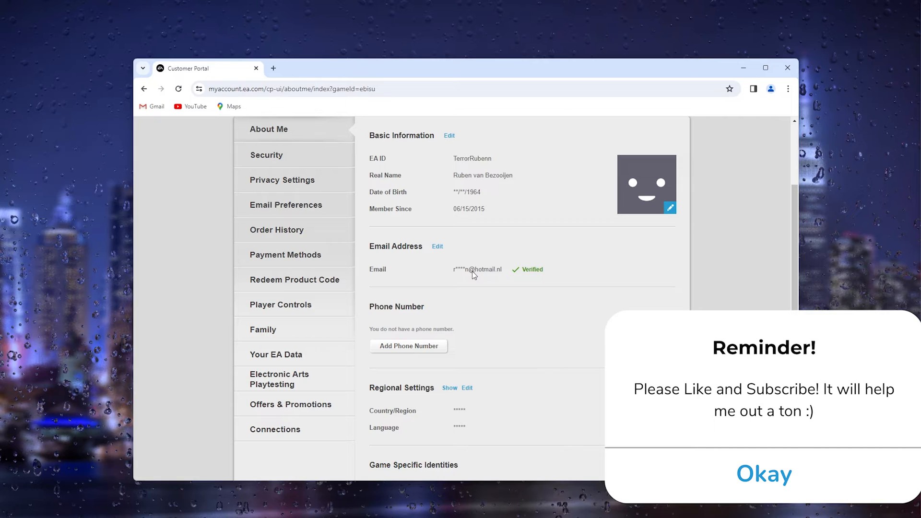
{"action": "left_click", "coordinate": [764, 474]}
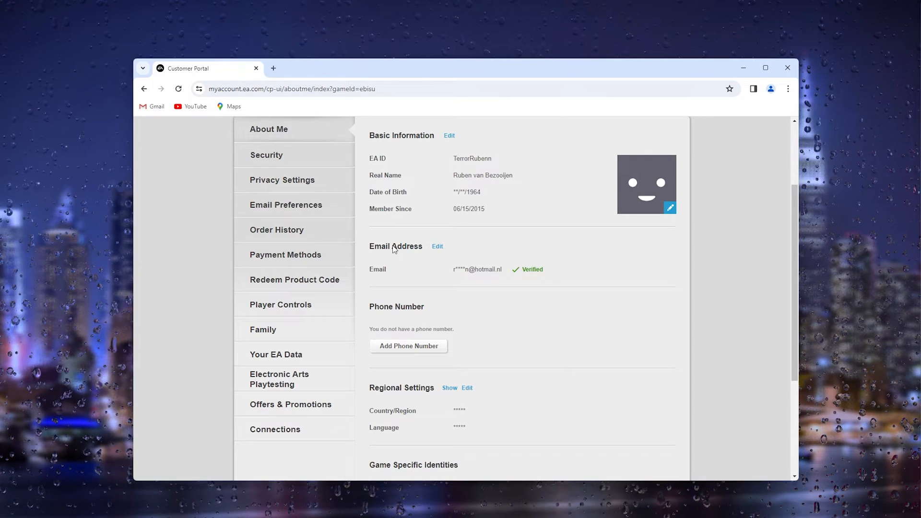
{"action": "left_click", "coordinate": [437, 247]}
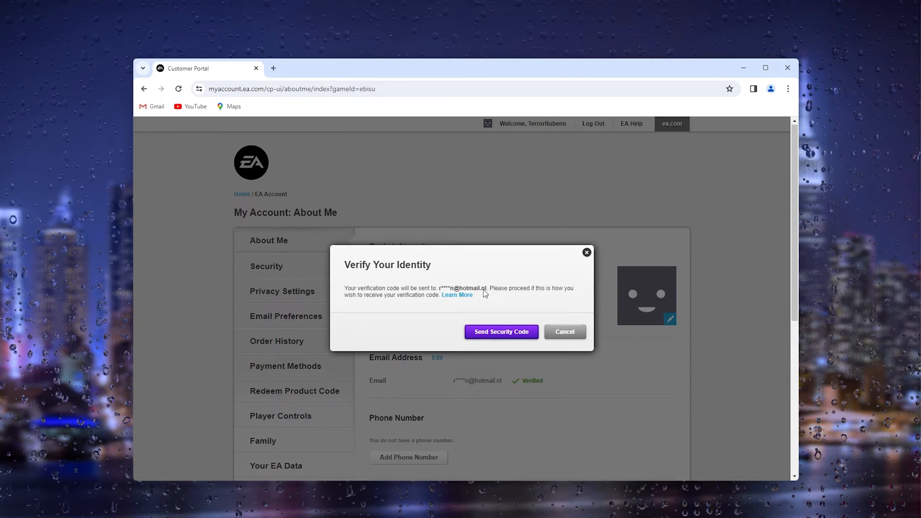
{"action": "mouse_move", "coordinate": [467, 288]}
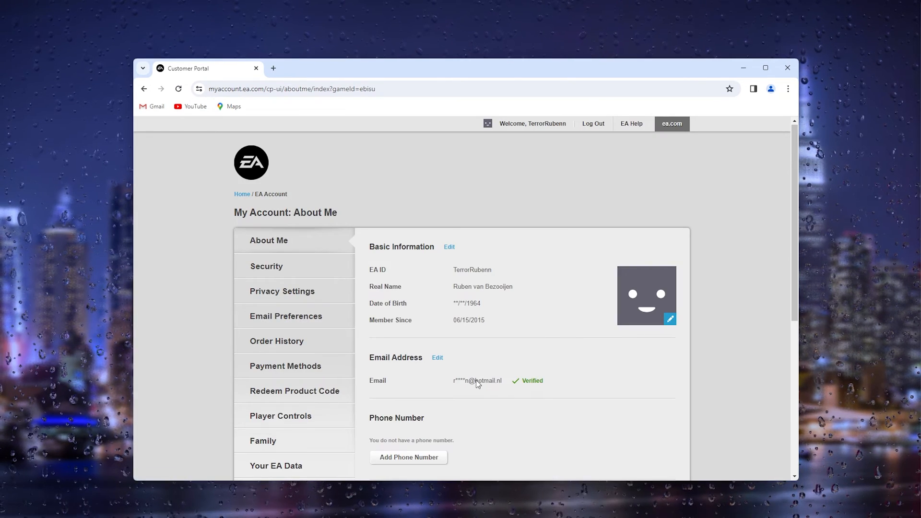
{"action": "scroll", "scroll_direction": "down", "scroll_amount": 3}
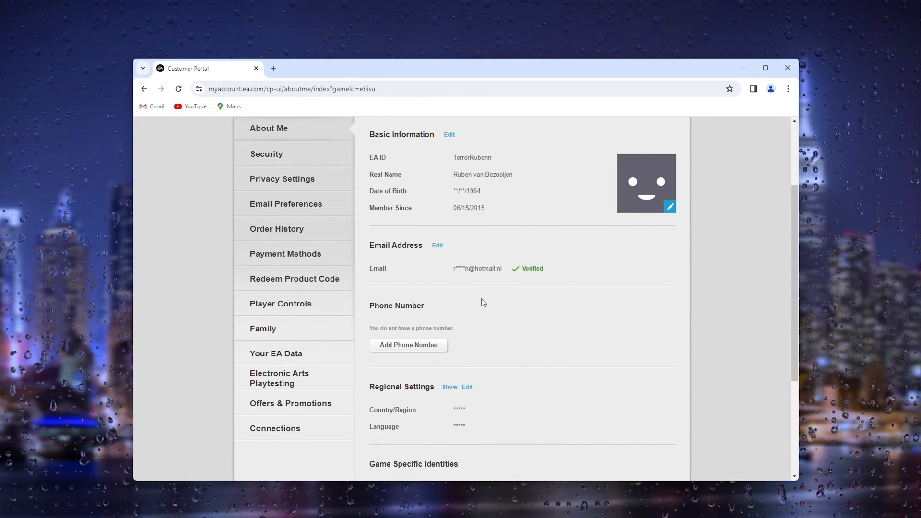
{"action": "mouse_move", "coordinate": [498, 292]}
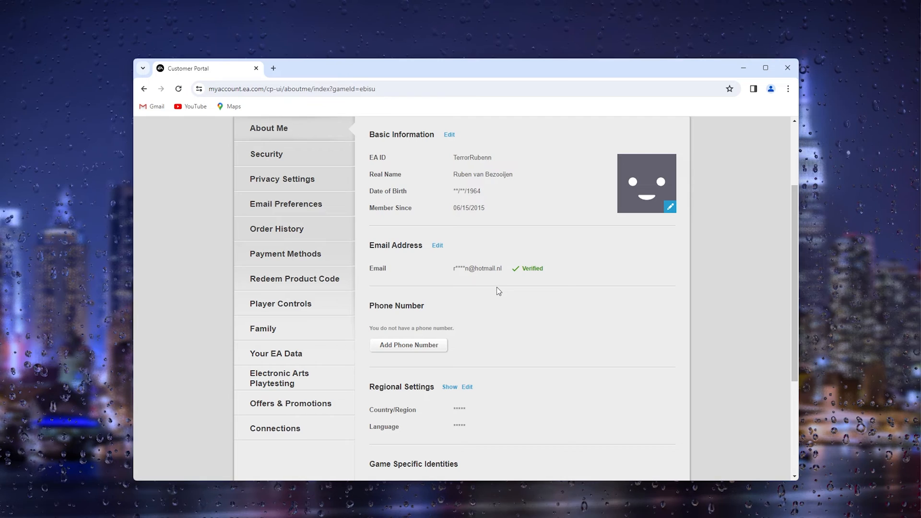